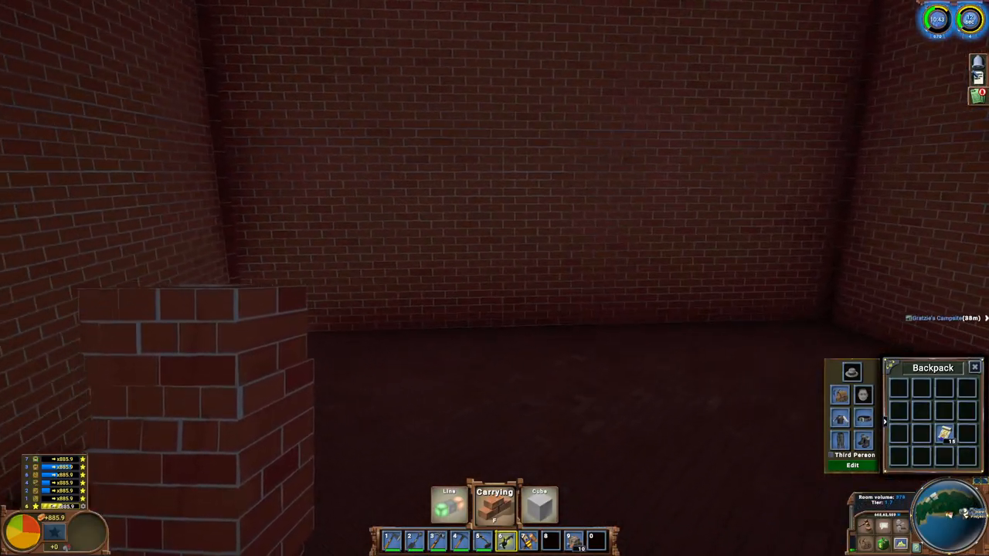
pyautogui.moveTo(495, 278)
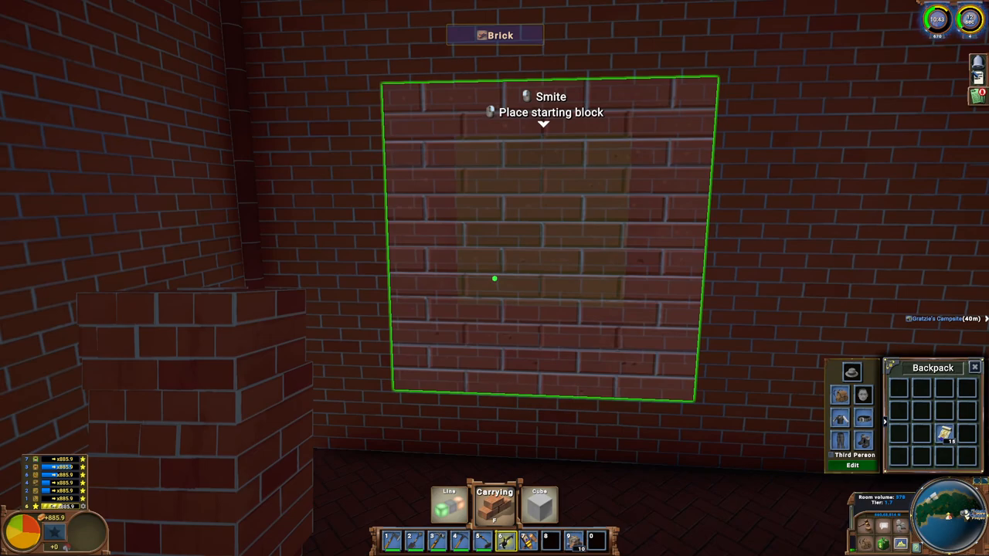
# Step: Run /dump, then give yourself a Cement Kiln with /give cem
pyautogui.write('/dump')
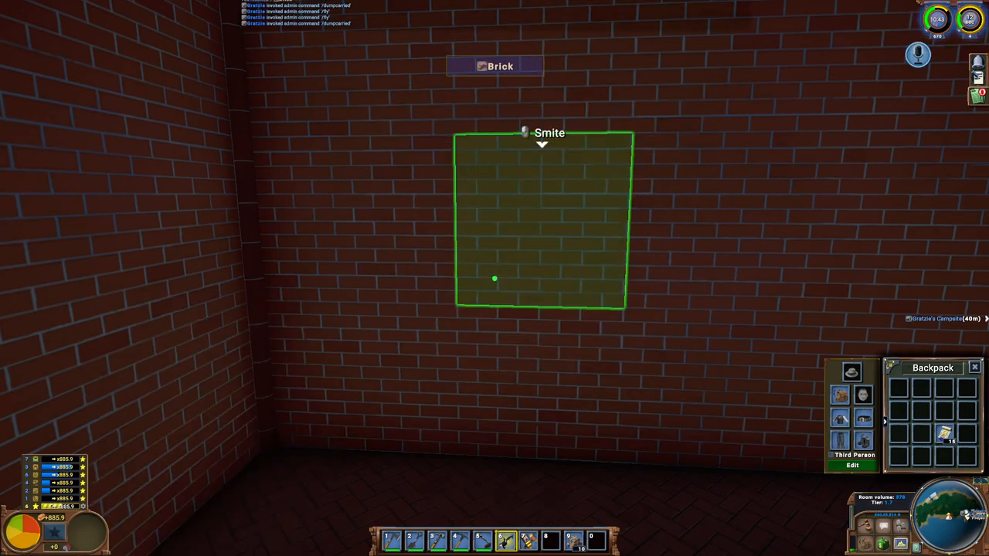
pyautogui.write('/give cem')
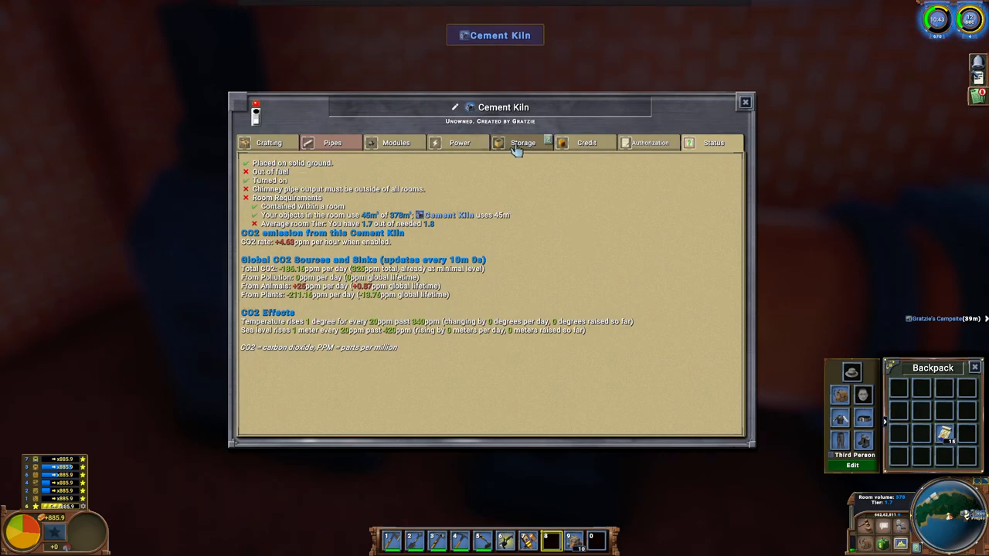
# Step: Load coal into the Cement Kiln's fuel slot and bring the room to tier 2
pyautogui.click(459, 142)
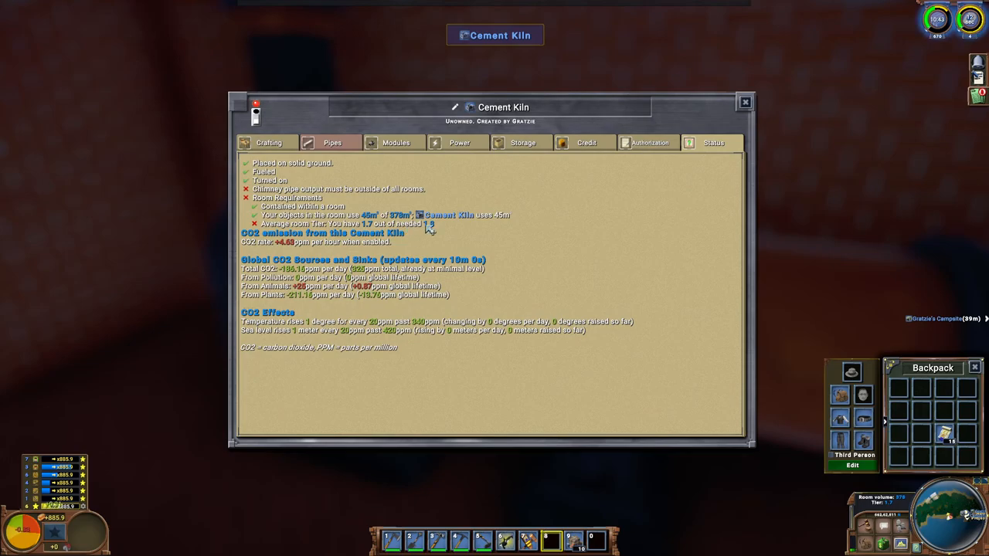
pyautogui.click(744, 101)
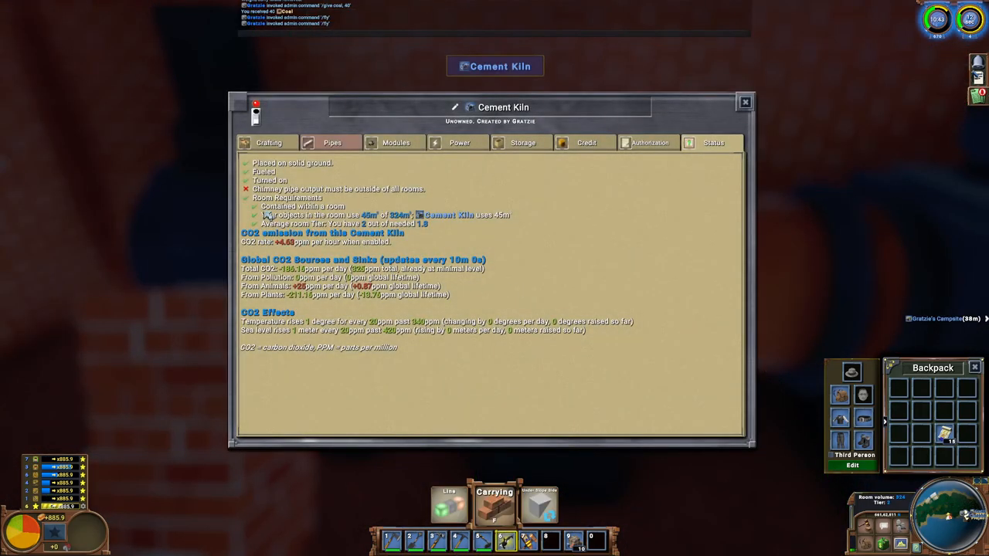
pyautogui.moveTo(419, 230)
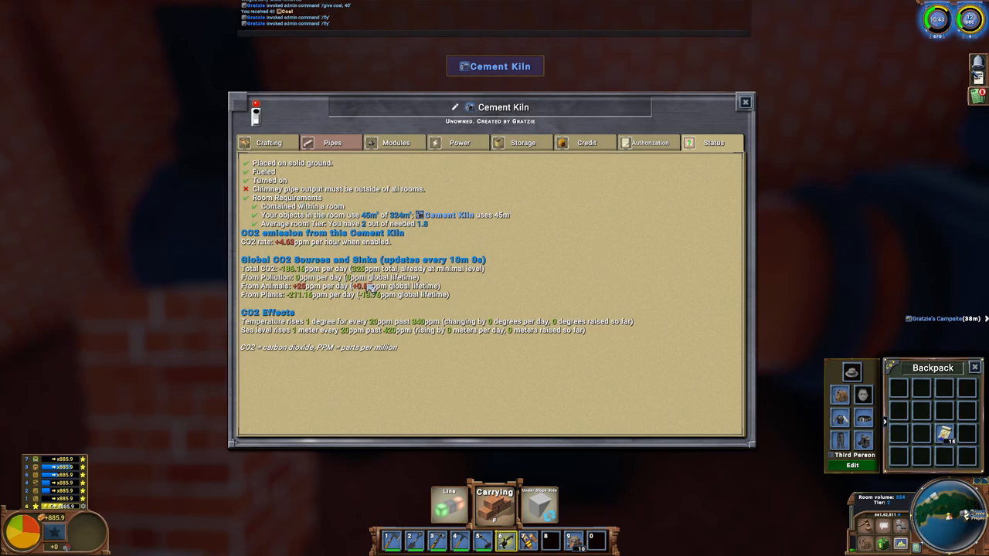
# Step: Run a chimney pipe outside and confirm all Cement Kiln requirements show green
pyautogui.click(744, 101)
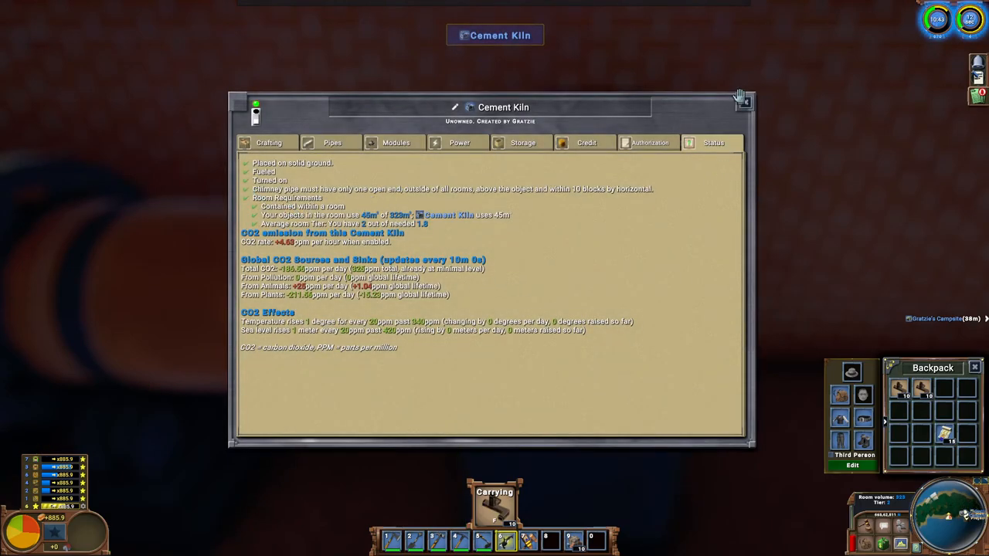
pyautogui.click(744, 103)
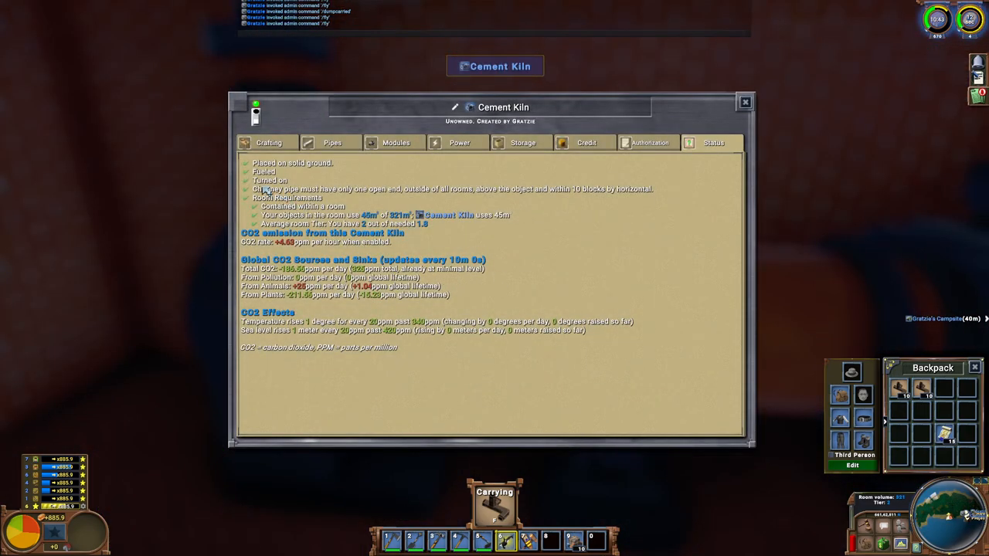
pyautogui.moveTo(398, 190)
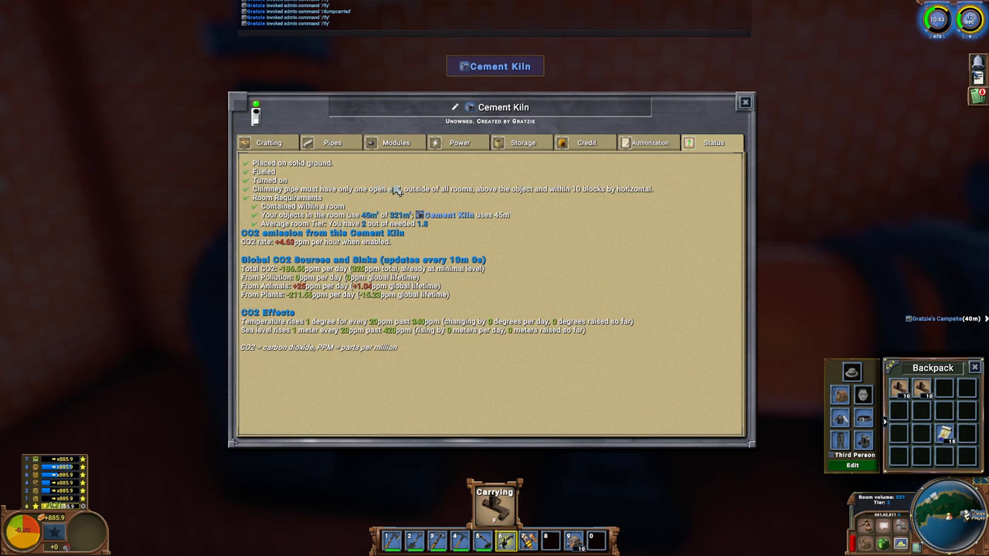